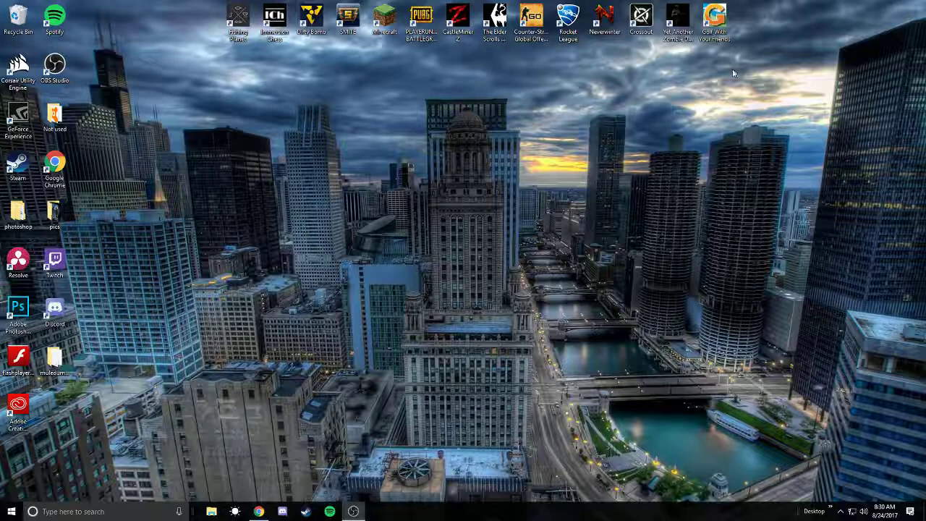
pyautogui.moveTo(383, 268)
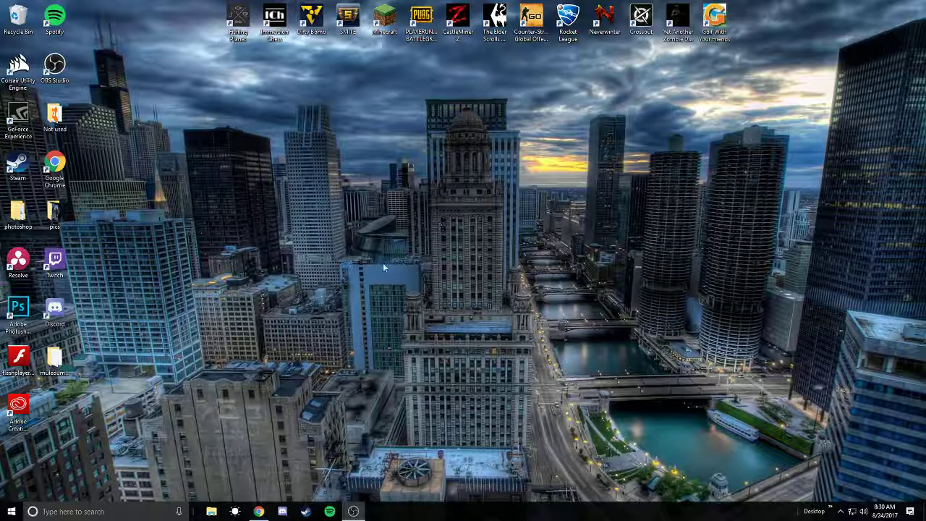
pyautogui.moveTo(517, 391)
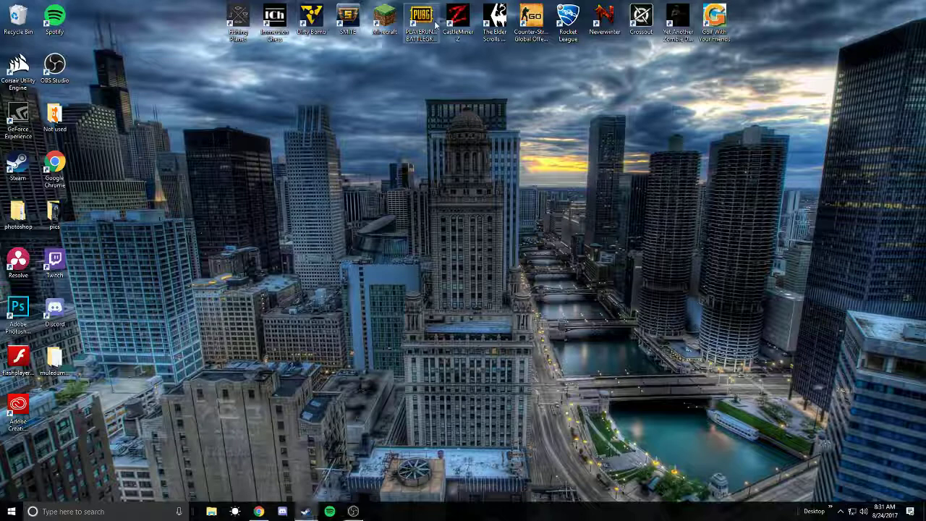
pyautogui.moveTo(731, 61)
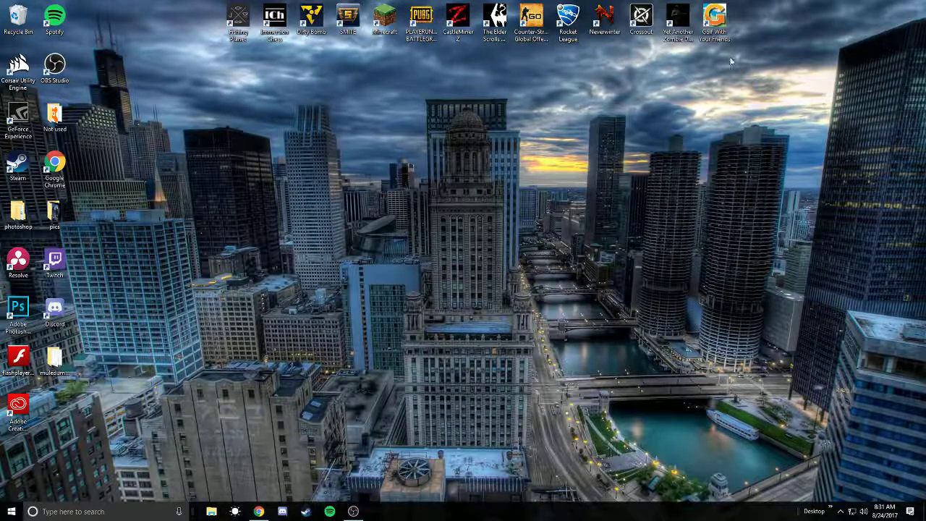
pyautogui.moveTo(618, 82)
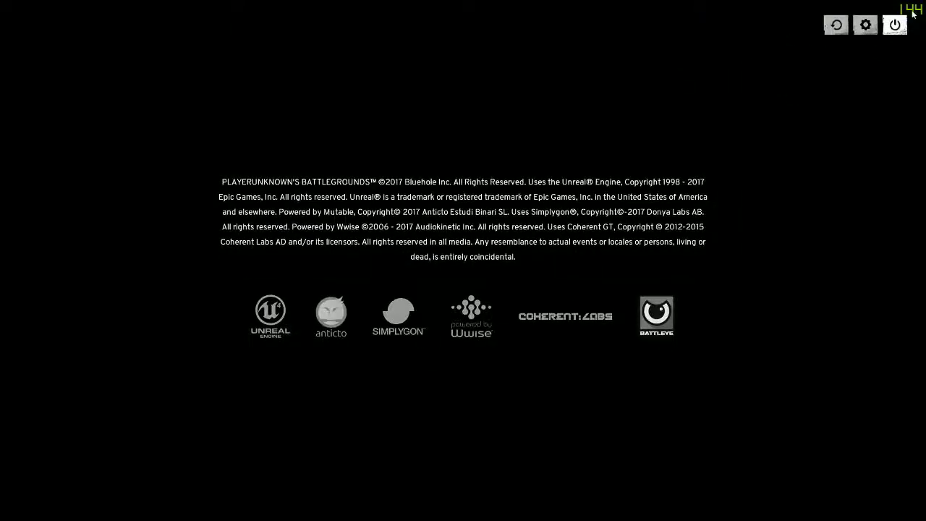
# Quit the game, then review Steam's In-Game settings with the FPS counter left off
pyautogui.click(895, 24)
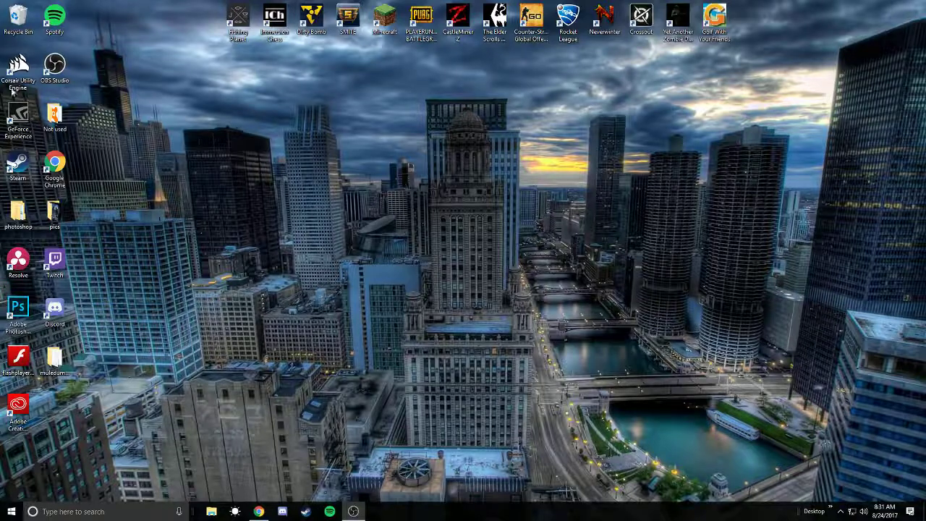
pyautogui.doubleClick(17, 170)
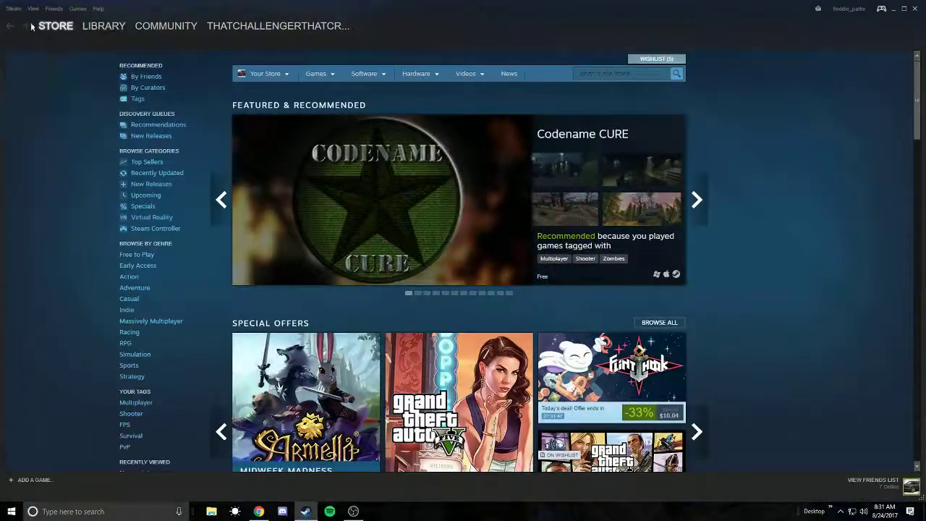
pyautogui.click(13, 8)
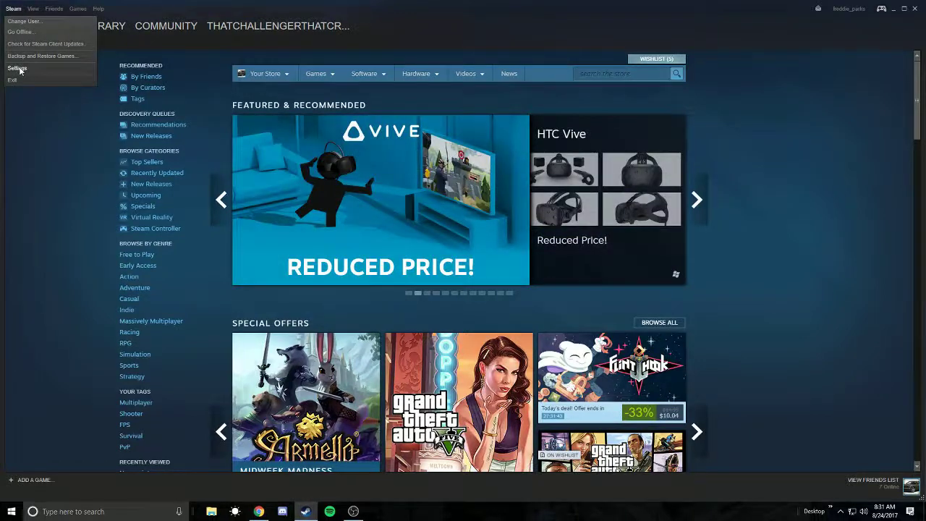
pyautogui.click(17, 67)
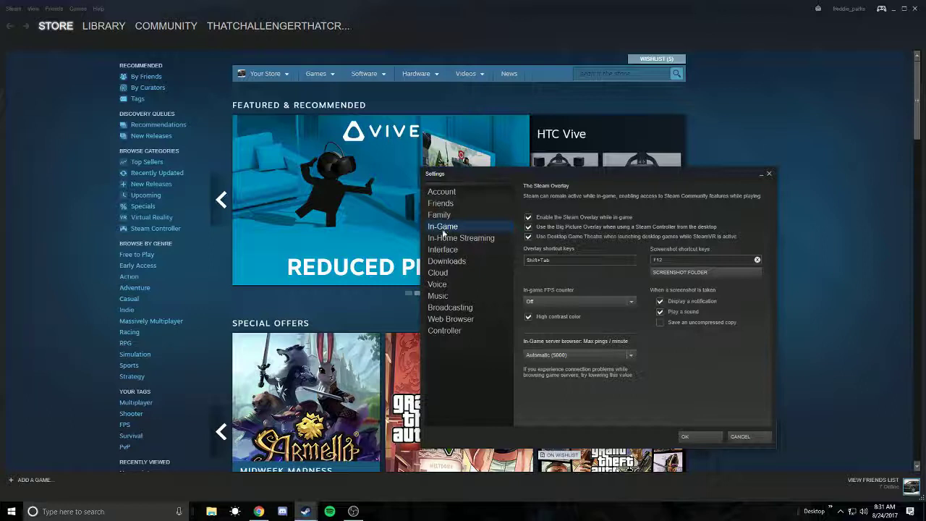
pyautogui.moveTo(571, 254)
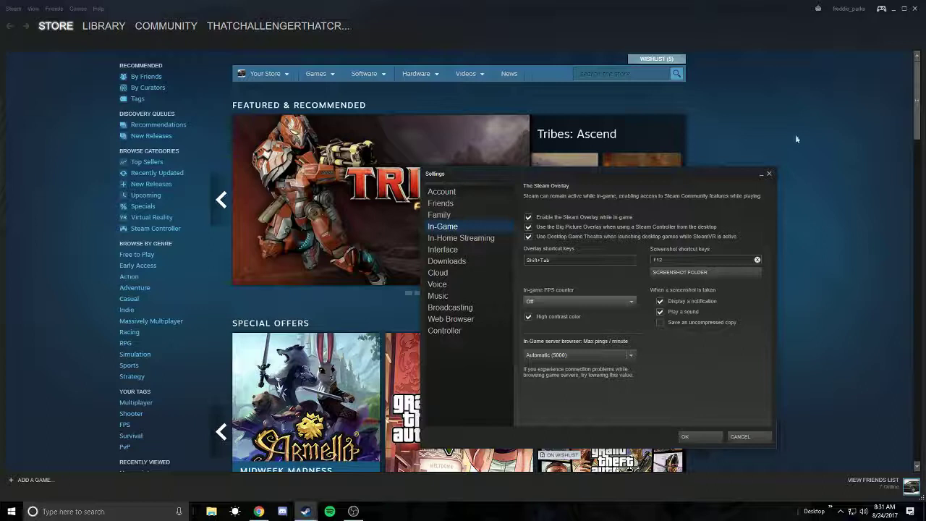
pyautogui.moveTo(585, 312)
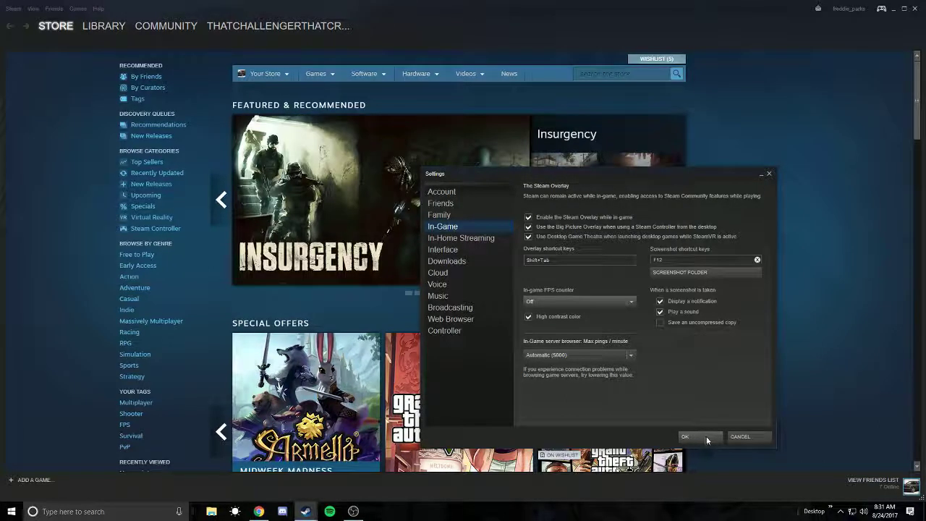
pyautogui.click(684, 436)
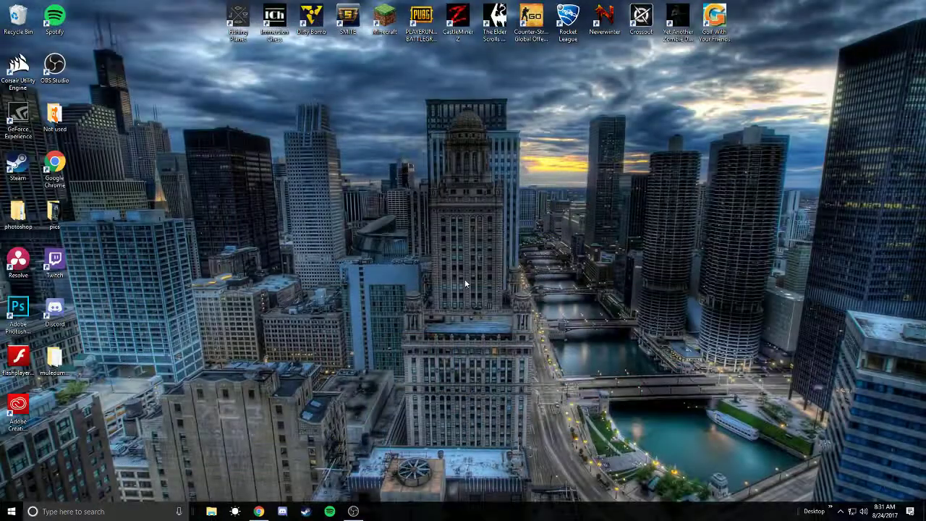
pyautogui.moveTo(339, 351)
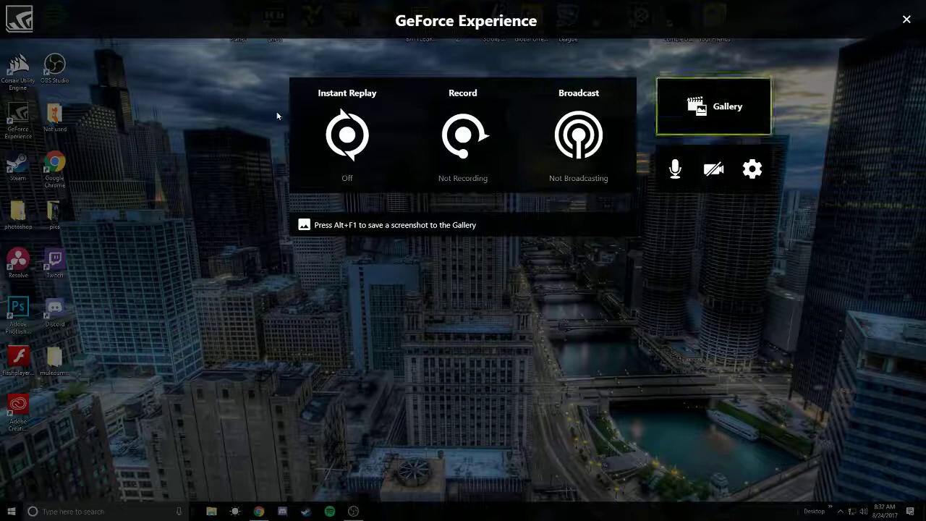
pyautogui.moveTo(752, 169)
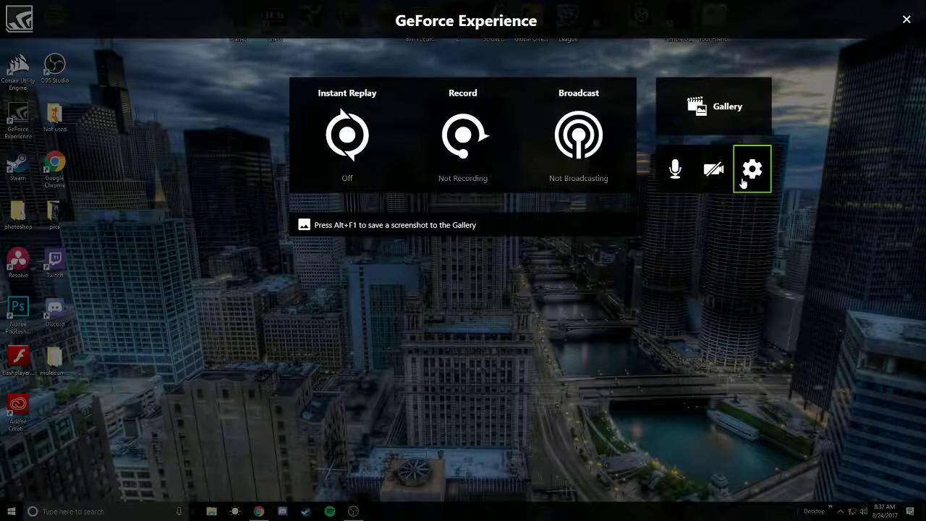
# Open the overlay's HUD layout settings, where the status indicator is off
pyautogui.click(752, 169)
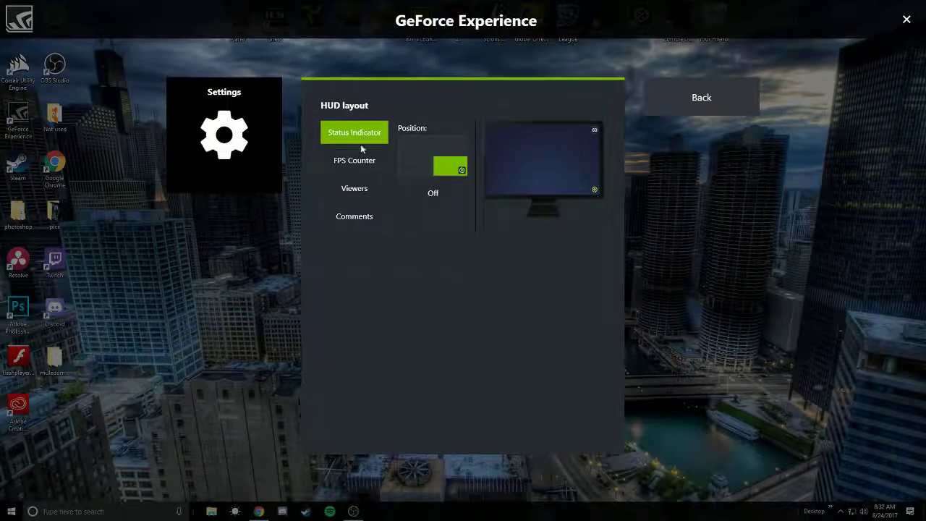
# Review the FPS Counter HUD position options, then go back to the overlay's main panel
pyautogui.click(354, 160)
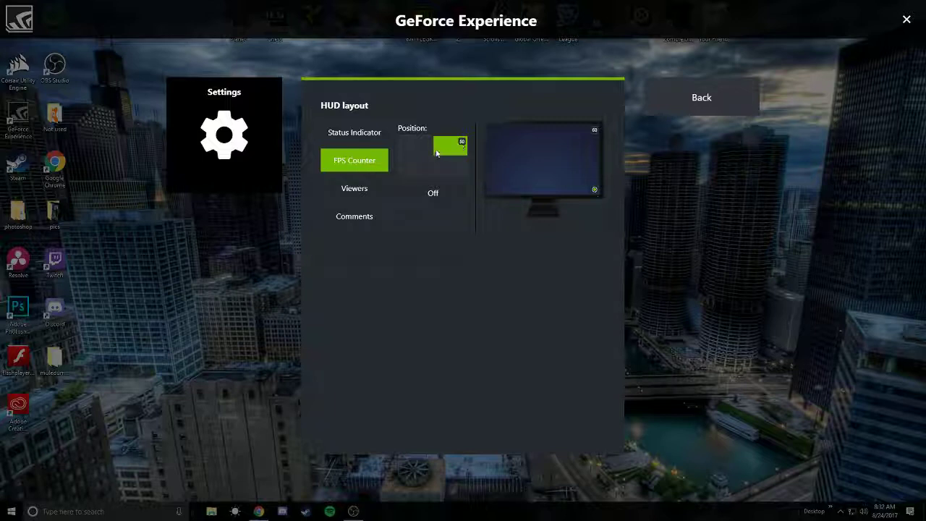
pyautogui.moveTo(438, 150)
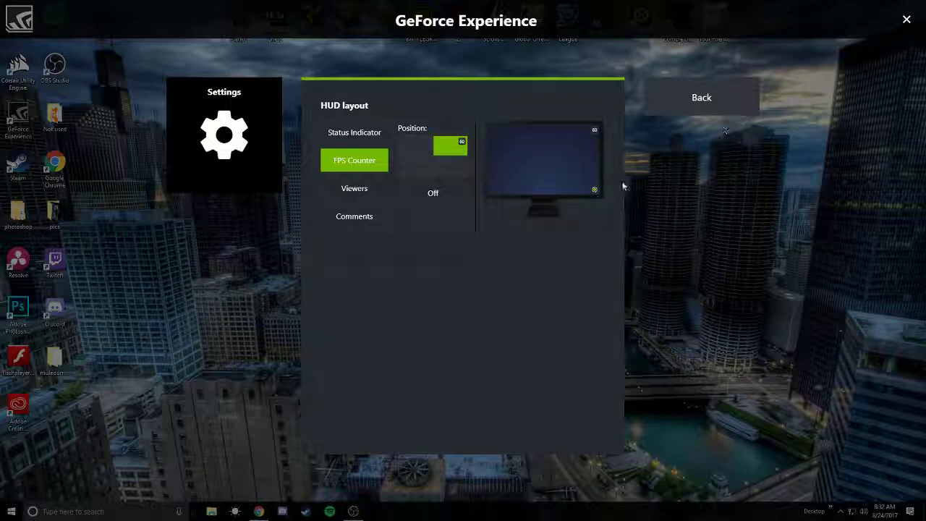
pyautogui.moveTo(762, 87)
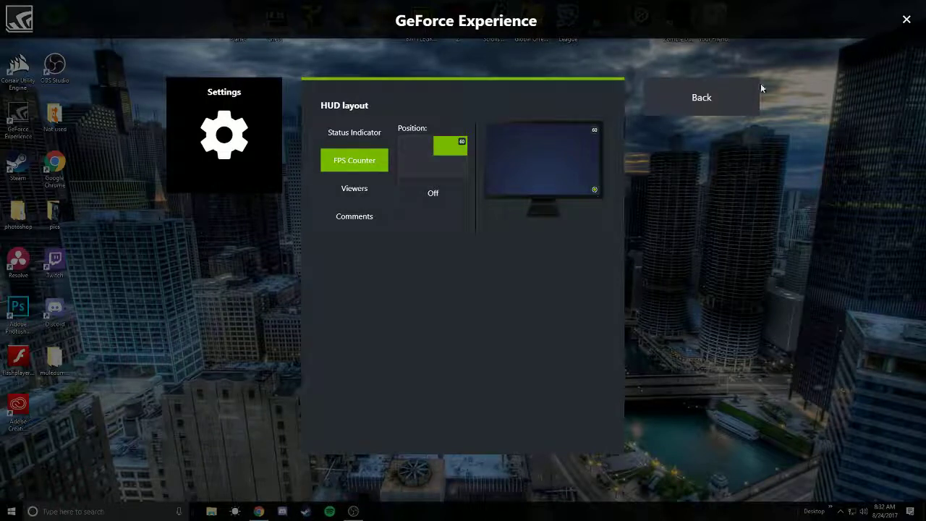
pyautogui.moveTo(573, 187)
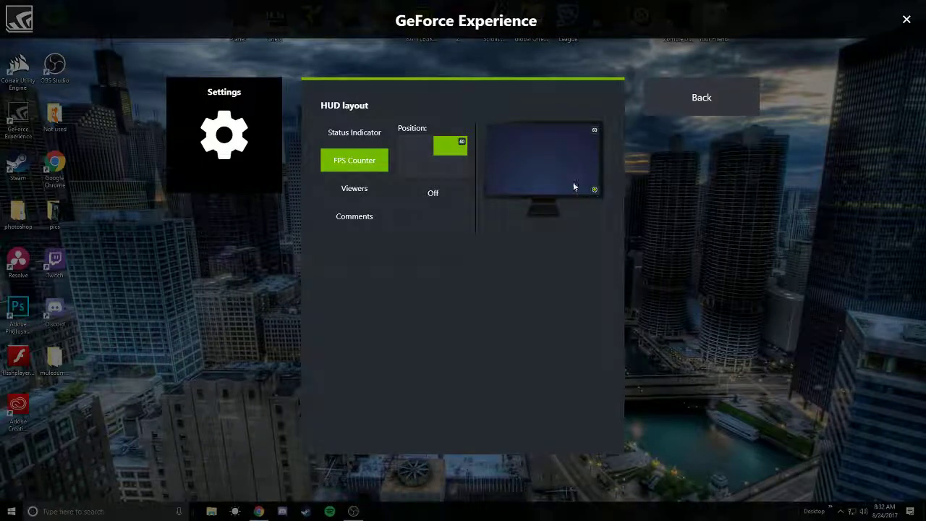
pyautogui.moveTo(702, 97)
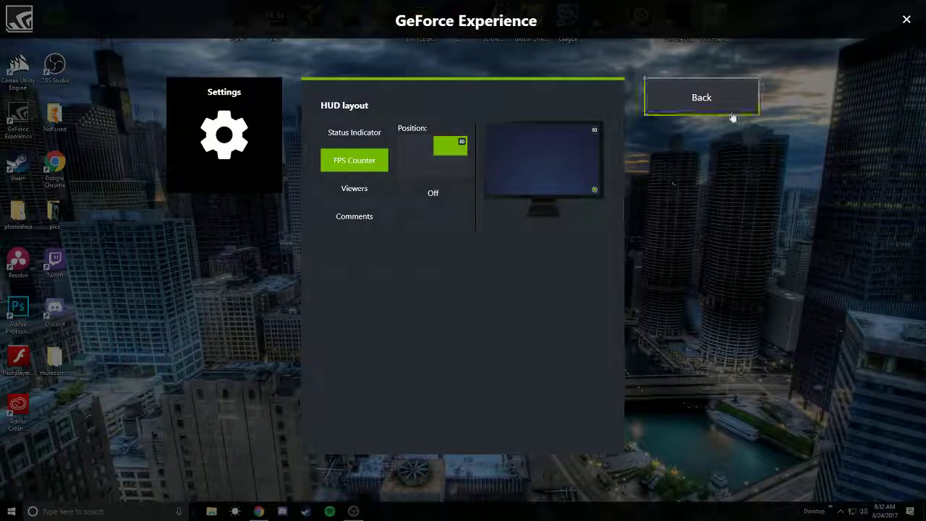
pyautogui.moveTo(553, 151)
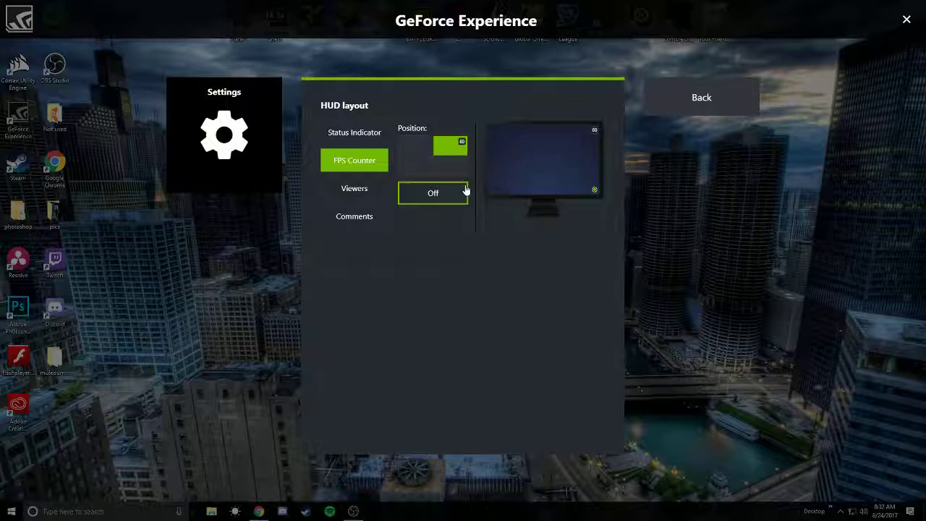
pyautogui.moveTo(251, 107)
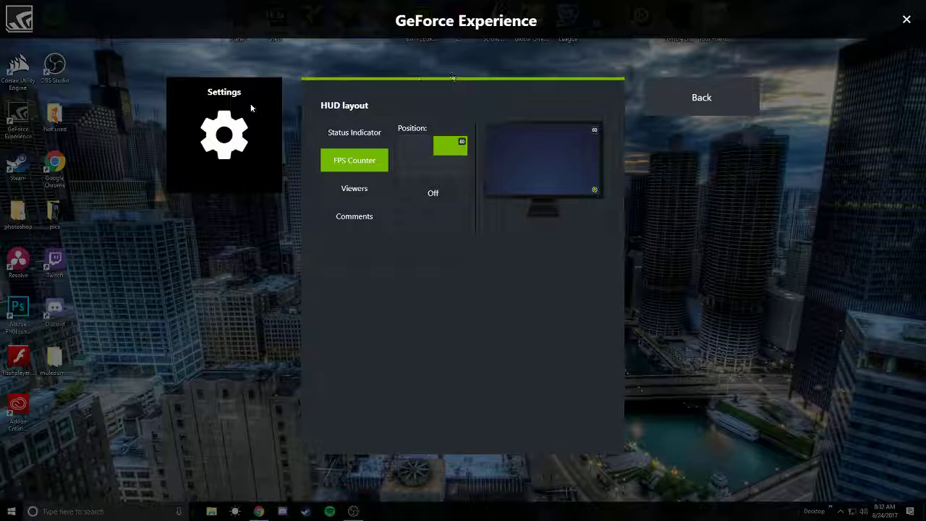
pyautogui.moveTo(228, 138)
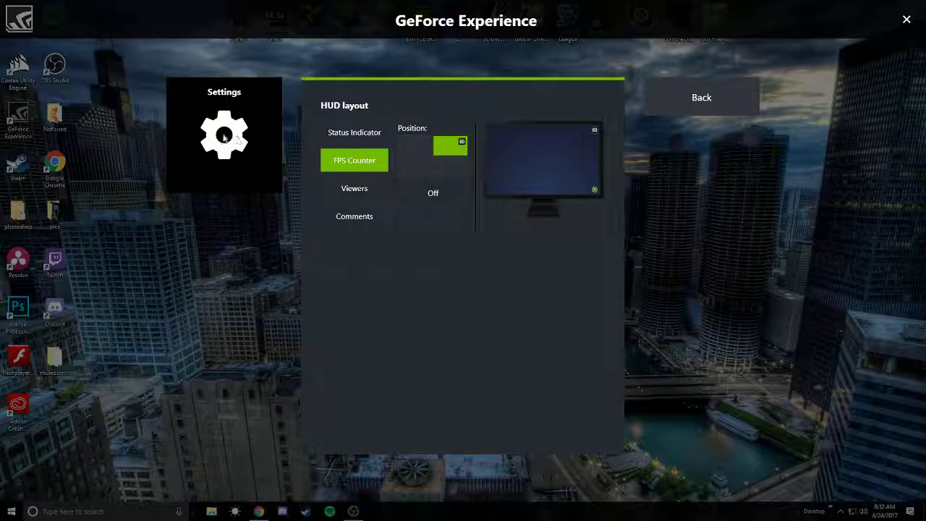
pyautogui.moveTo(685, 165)
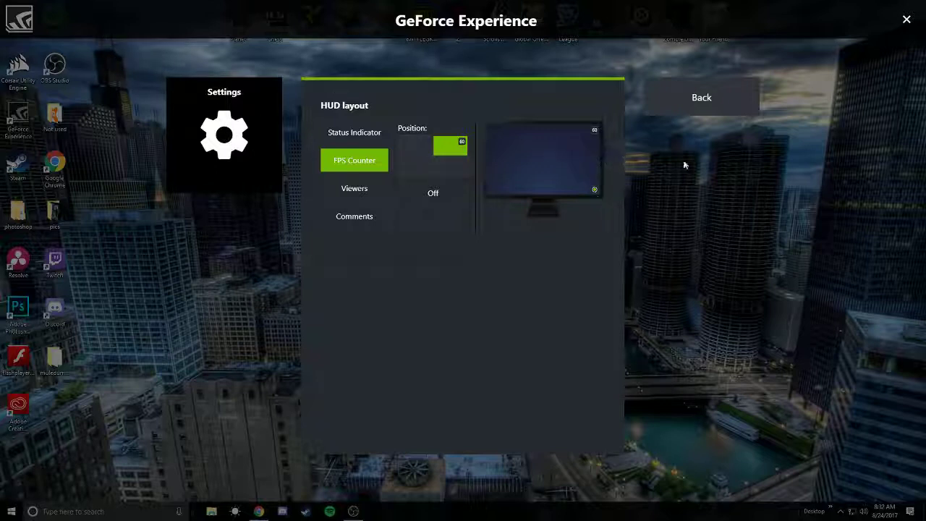
pyautogui.moveTo(418, 161)
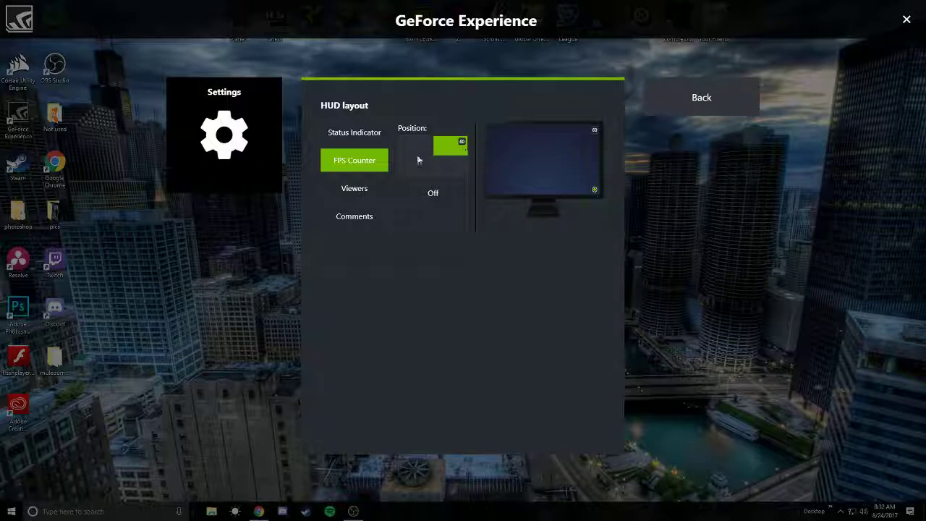
pyautogui.moveTo(701, 97)
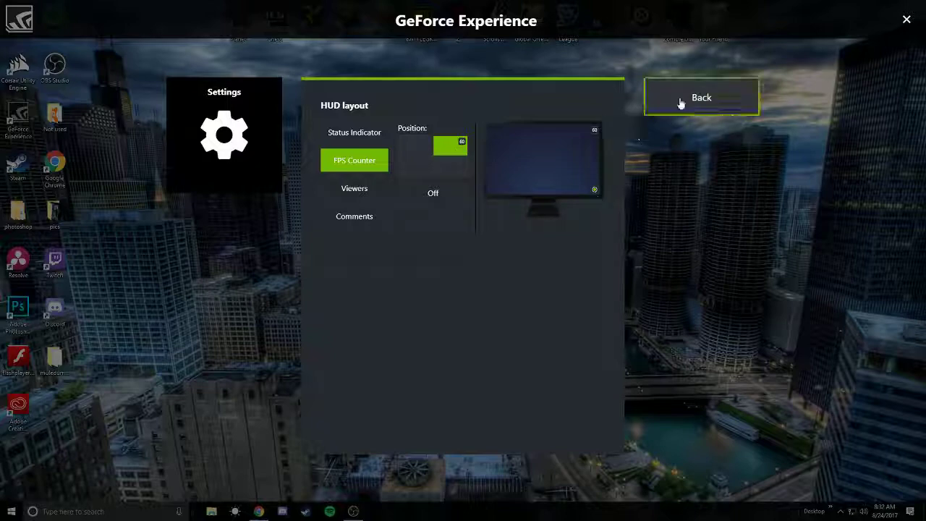
pyautogui.click(701, 97)
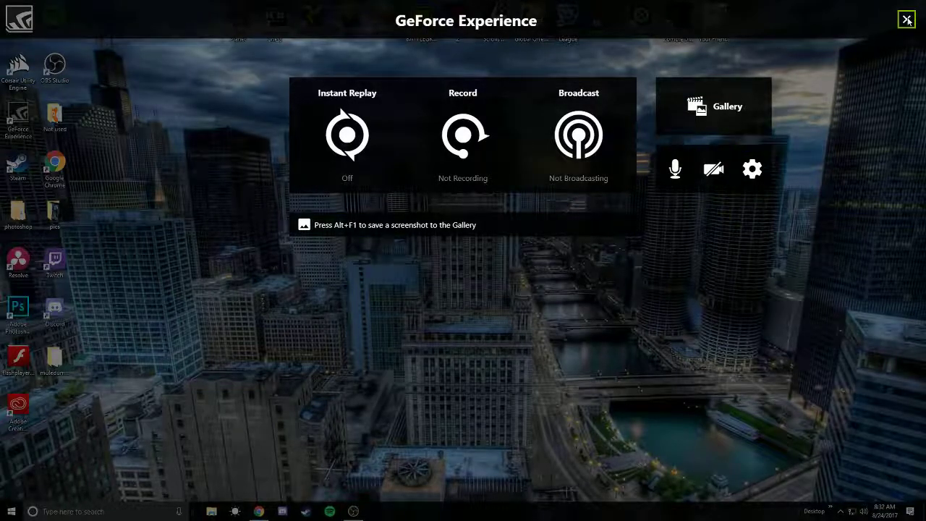
# Close the GeForce Experience overlay to return to the Windows desktop
pyautogui.click(907, 19)
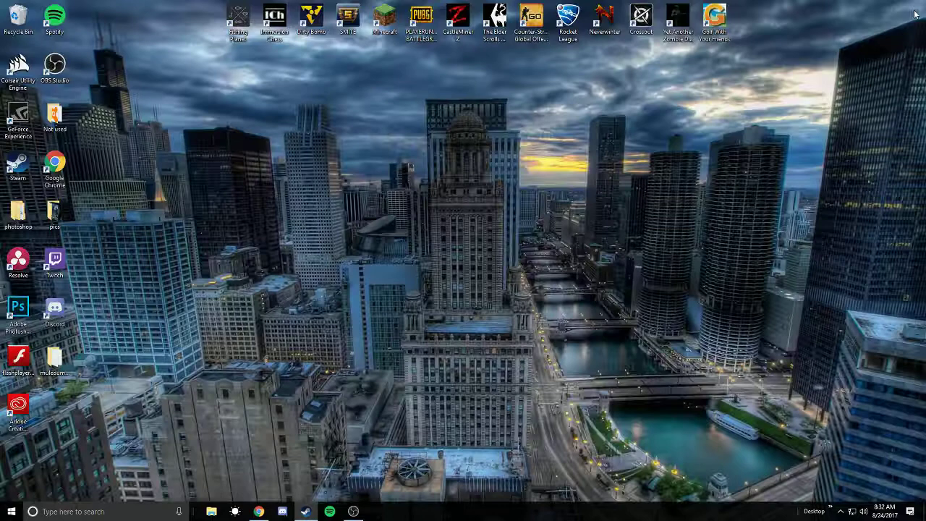
pyautogui.moveTo(411, 331)
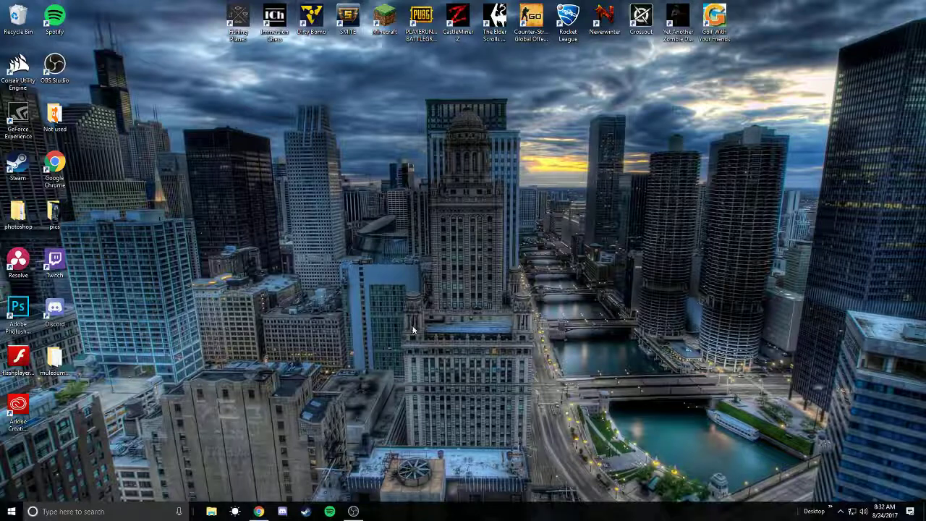
pyautogui.moveTo(361, 324)
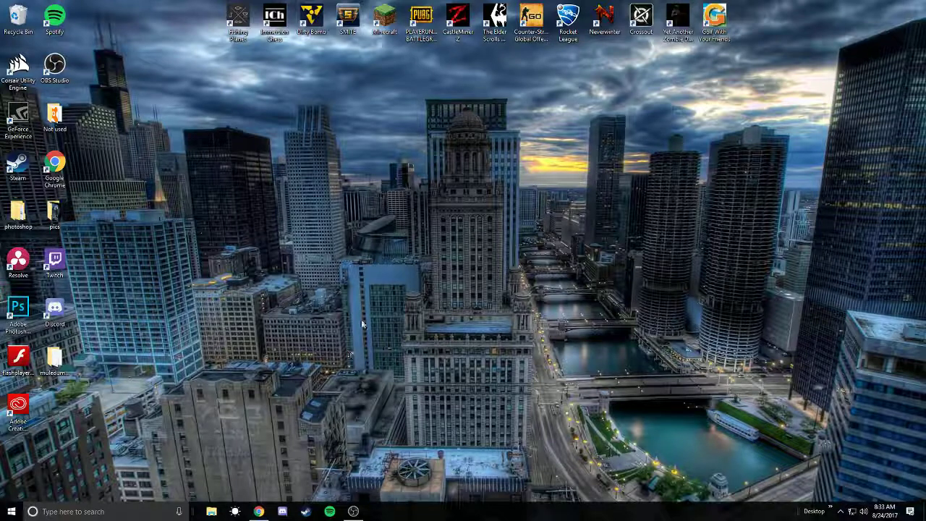